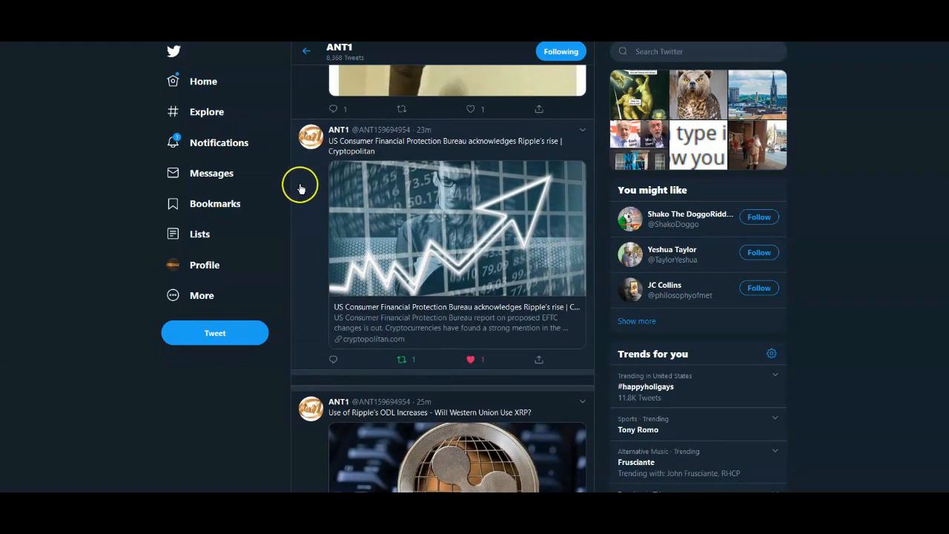
- Scroll the timeline to the Ripple ODL / Western Union tweet and follow its linked GBI gold article
scroll(down, 3)
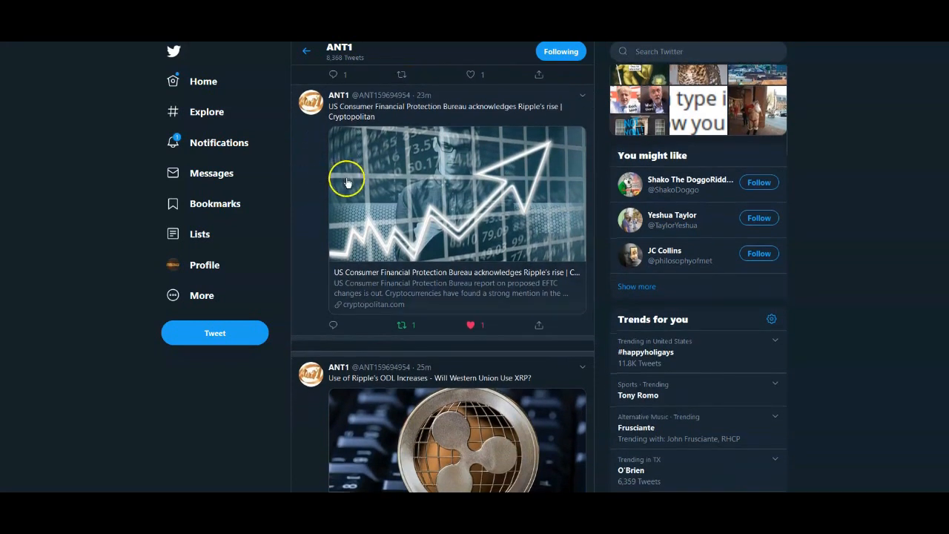
scroll(down, 3)
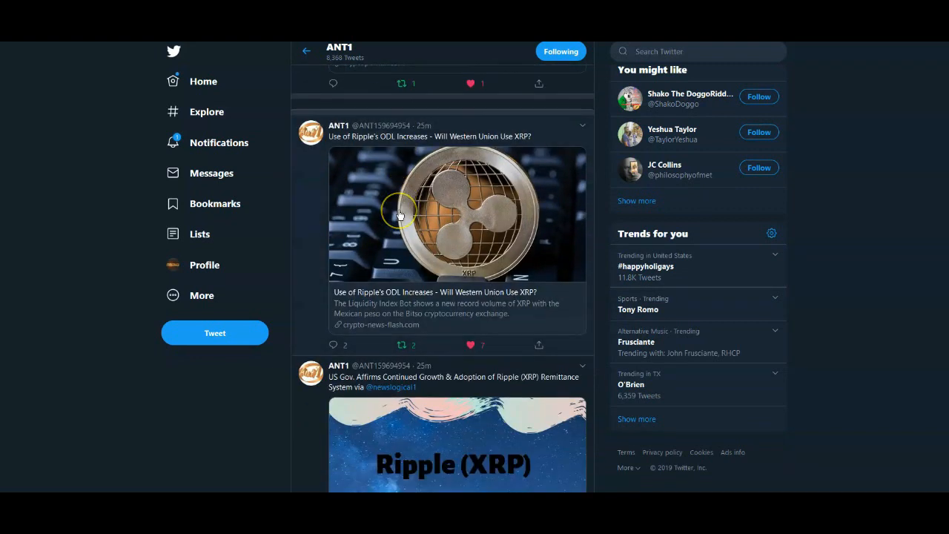
mouse_move(367, 265)
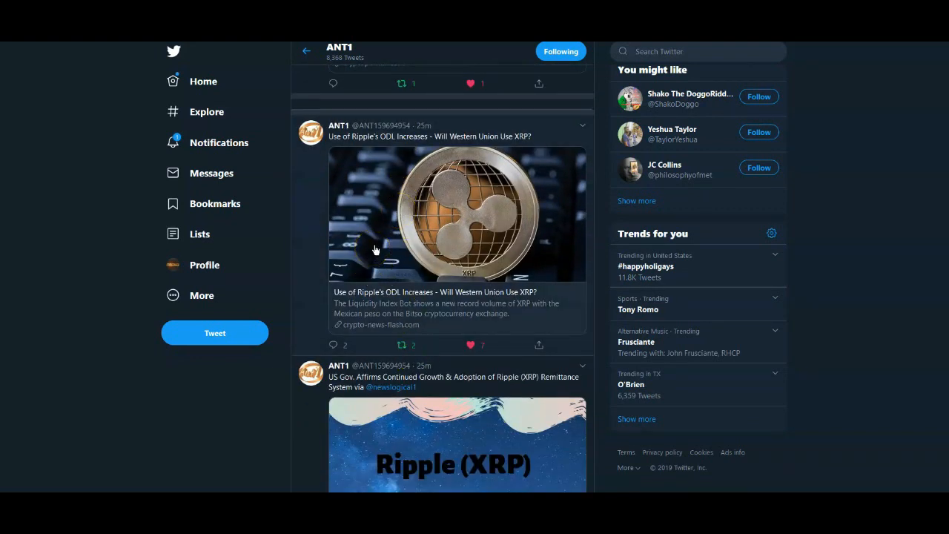
click(367, 225)
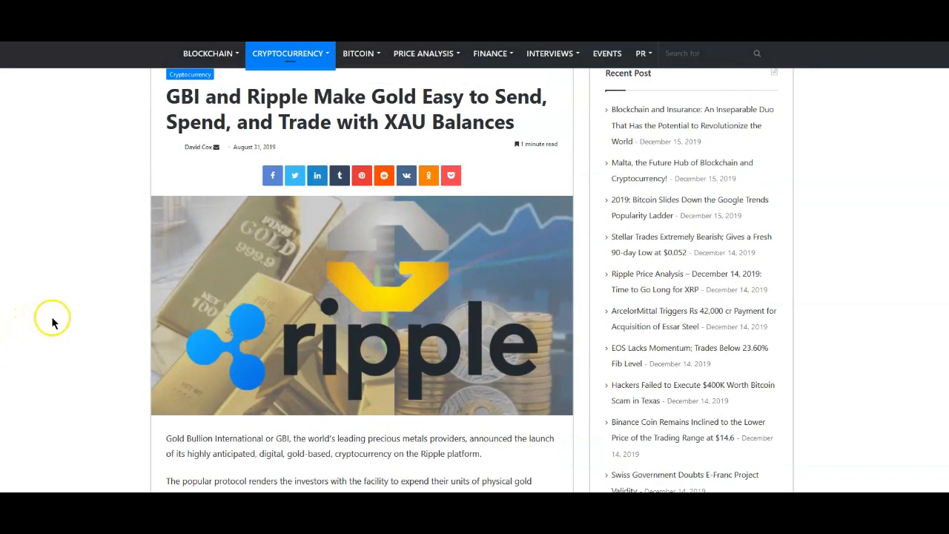
mouse_move(54, 323)
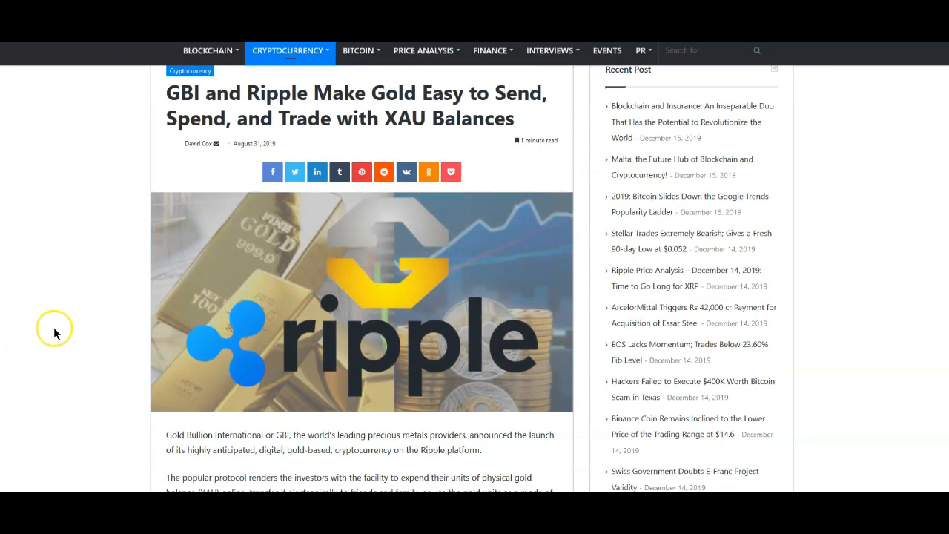
- Scroll the GBI and Ripple gold article down to its body text and CEO quote
scroll(down, 3)
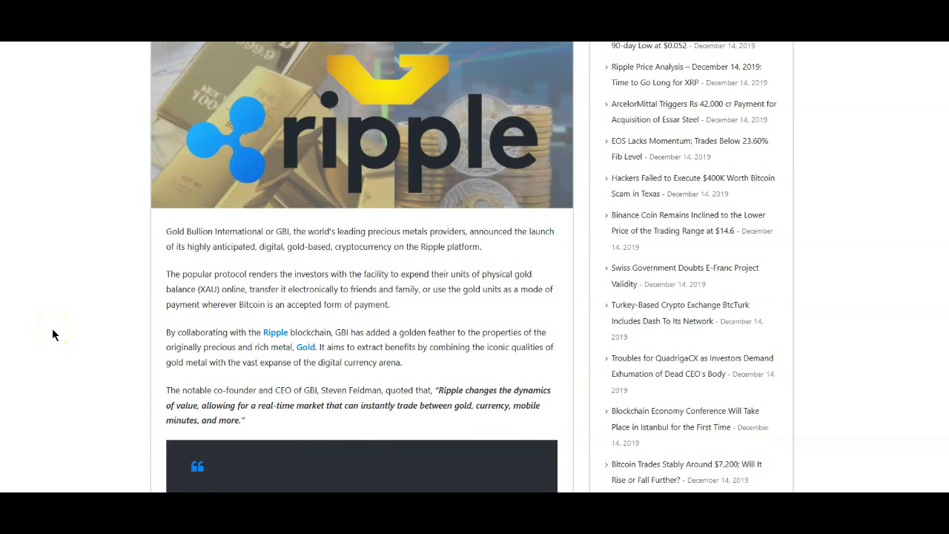
mouse_move(125, 357)
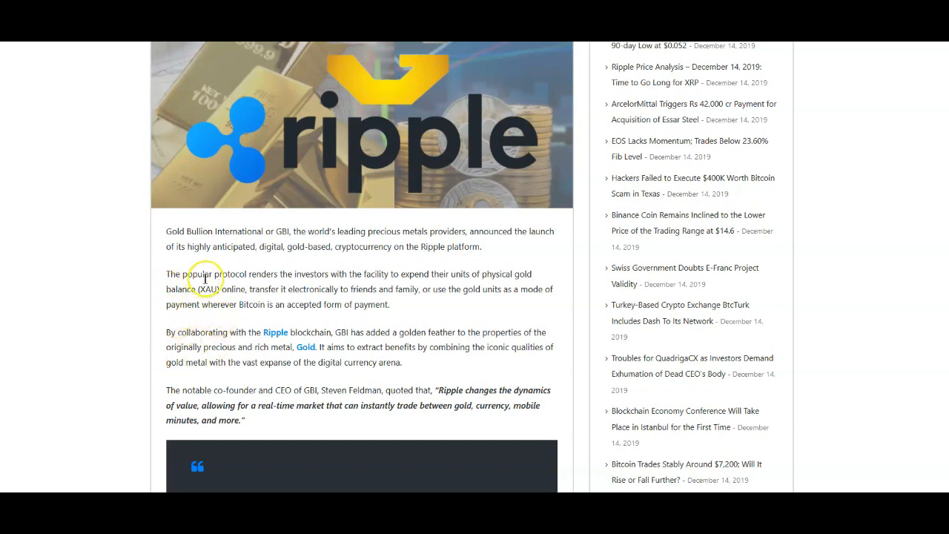
mouse_move(311, 279)
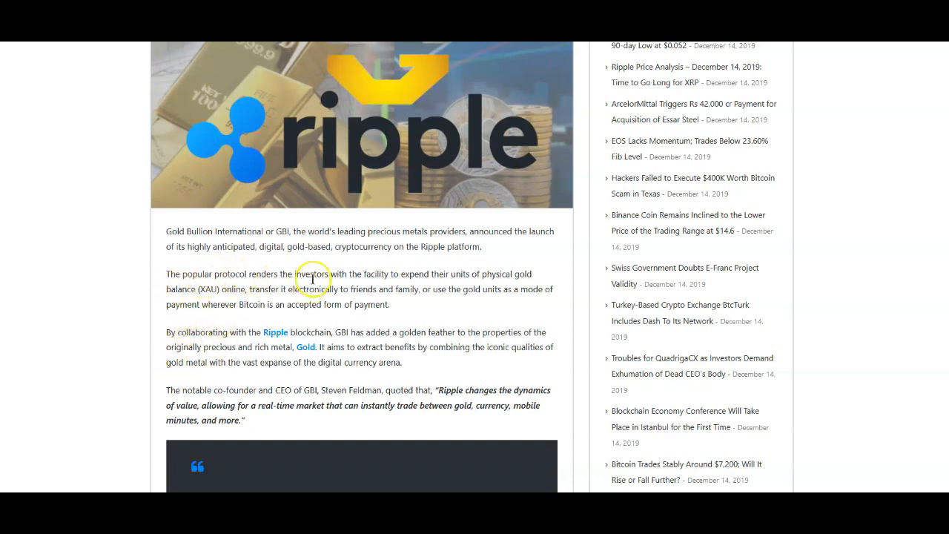
mouse_move(395, 272)
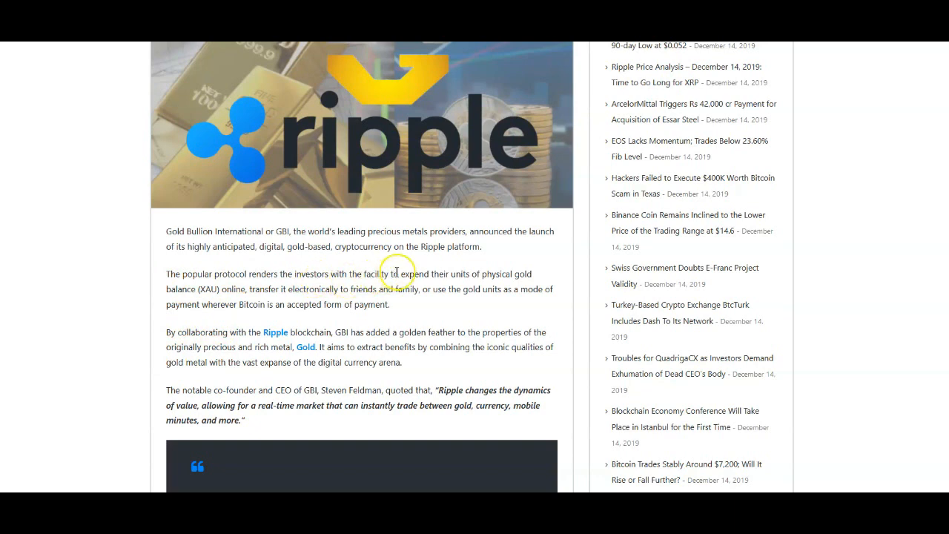
mouse_move(154, 298)
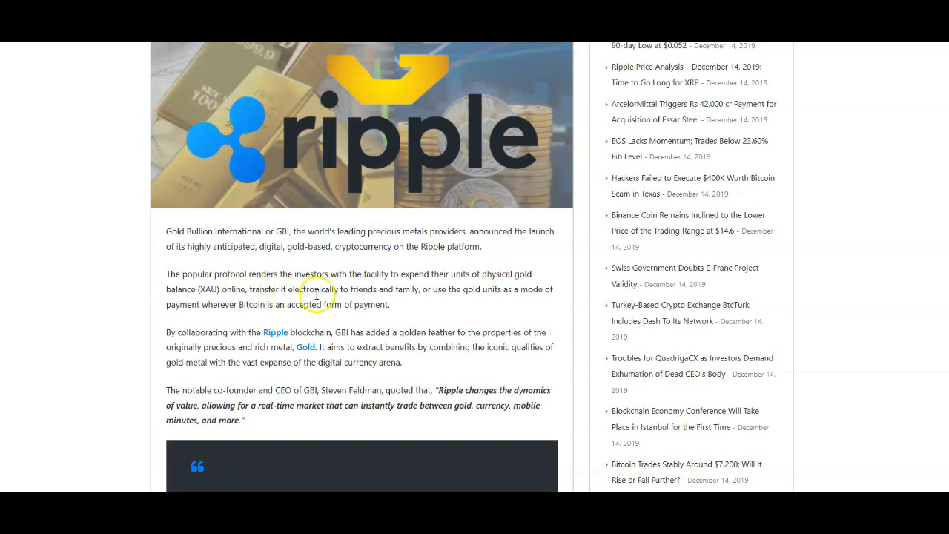
mouse_move(417, 296)
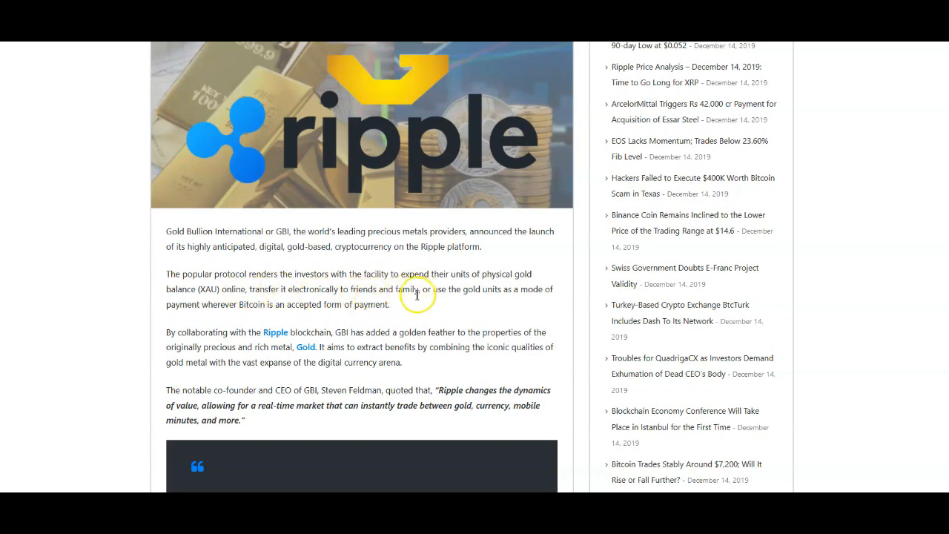
mouse_move(489, 294)
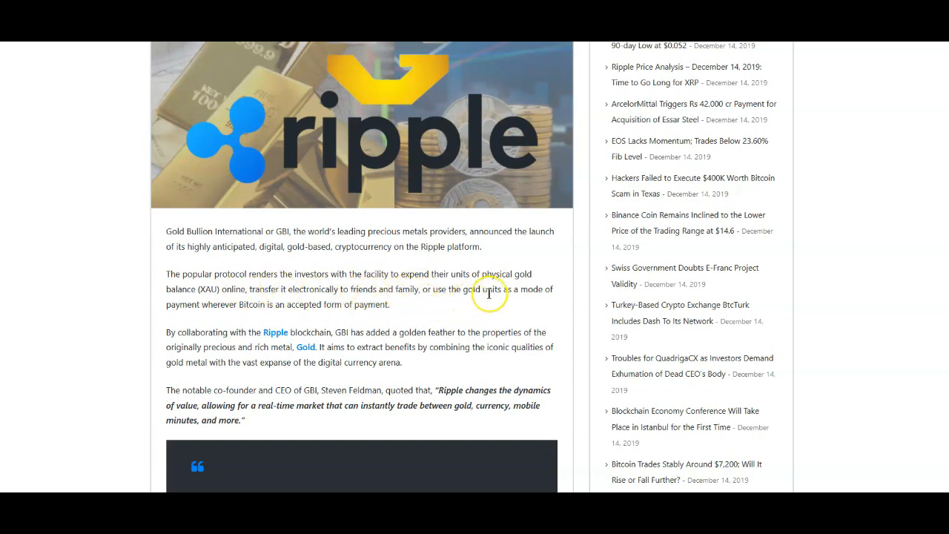
mouse_move(226, 321)
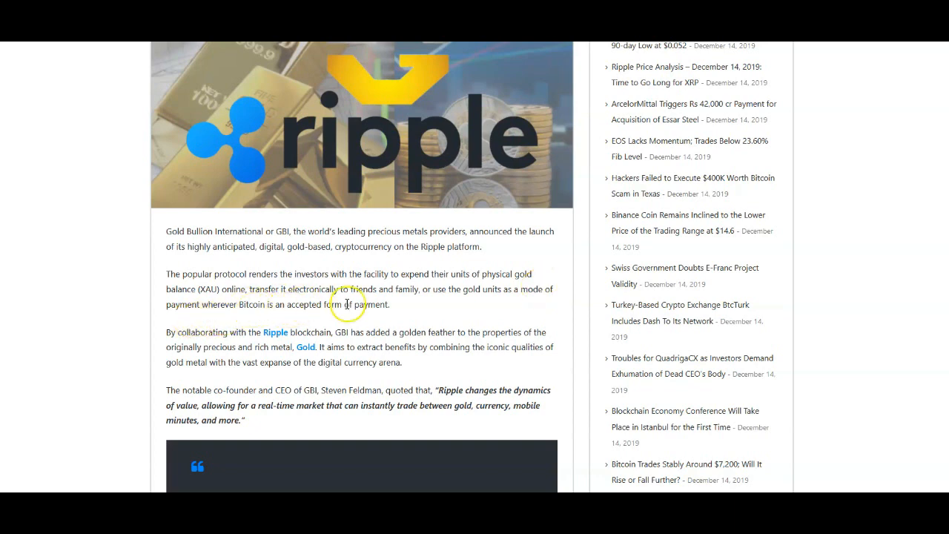
mouse_move(338, 347)
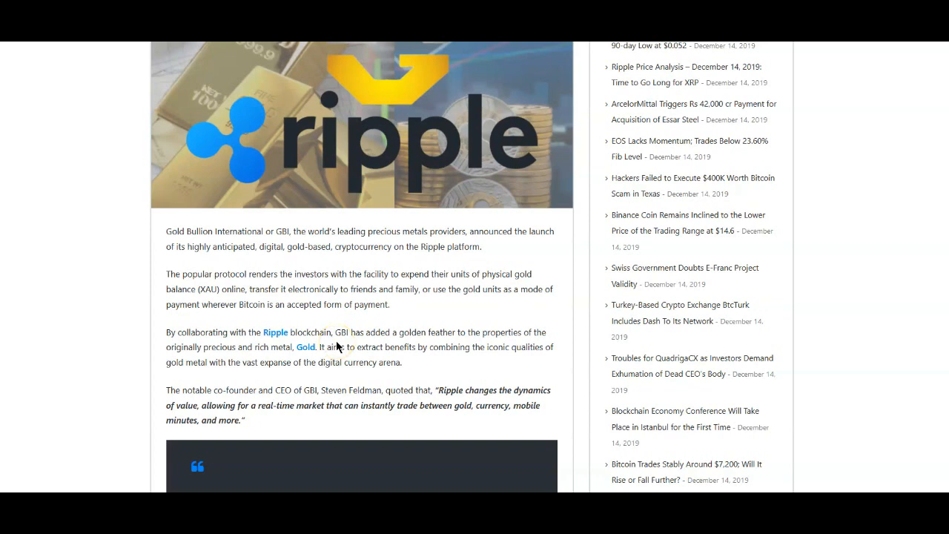
mouse_move(333, 344)
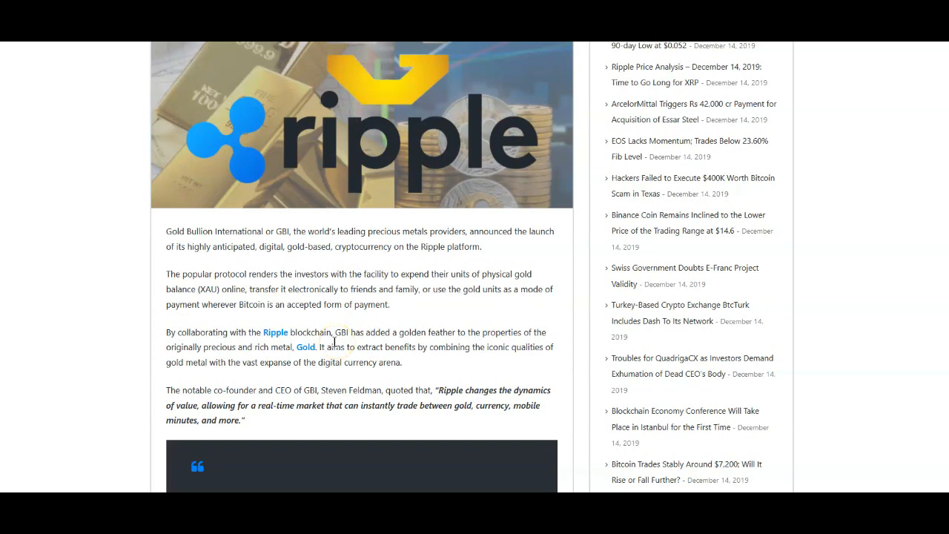
mouse_move(181, 408)
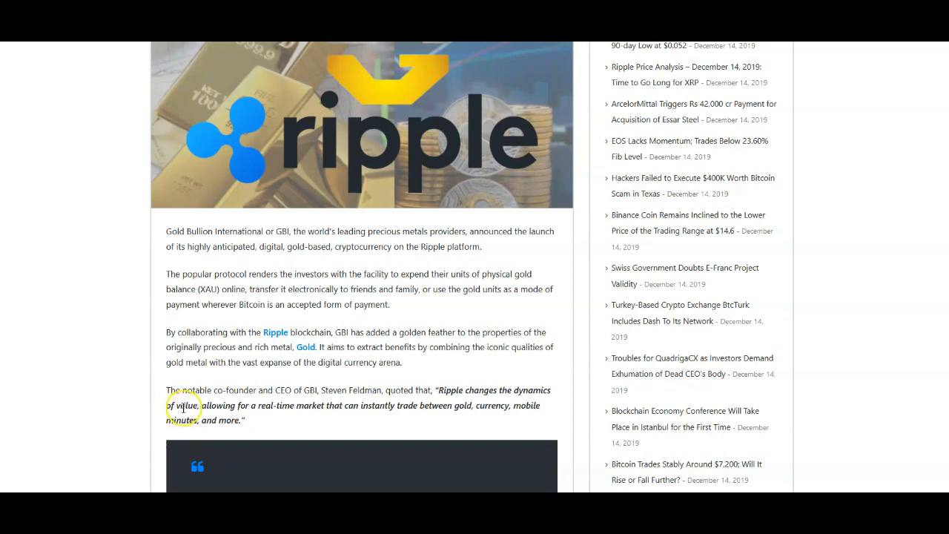
mouse_move(224, 421)
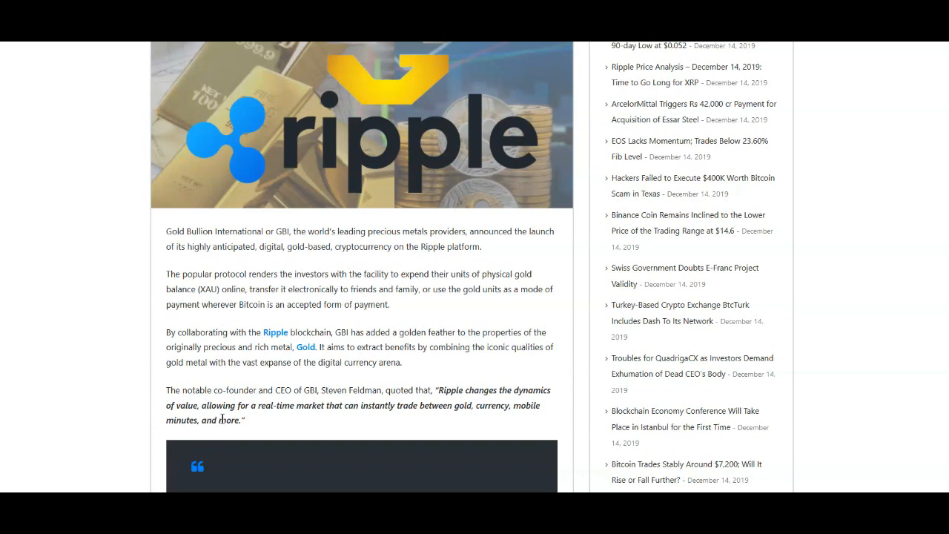
mouse_move(236, 323)
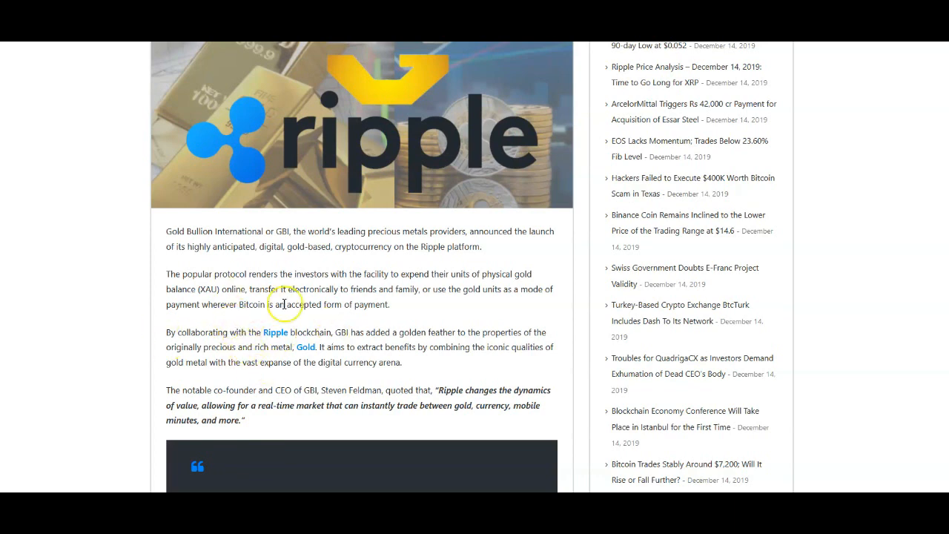
- Read the GBI gold article down to 'The Simple Pedagogy of XAU Balances', clearing a stray selection on the Ripple network sentence
scroll(down, 3)
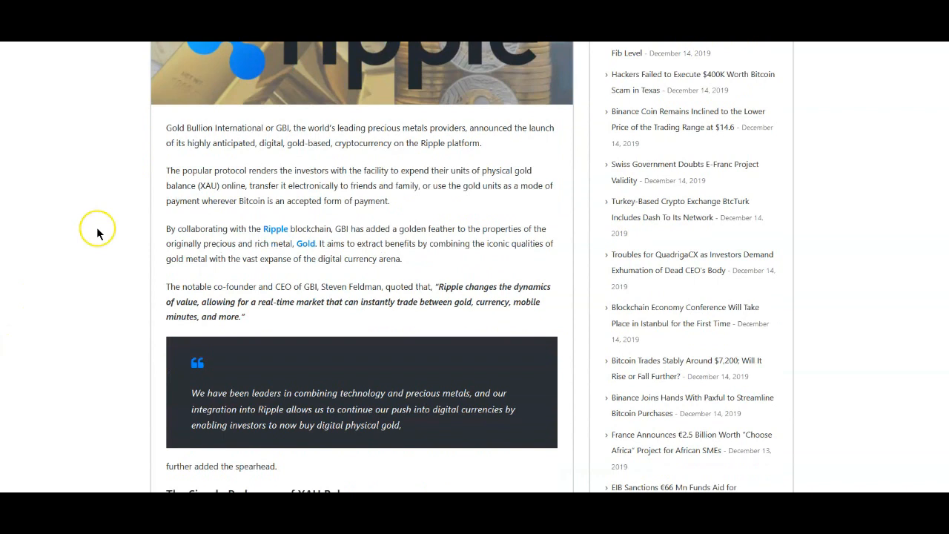
mouse_move(109, 420)
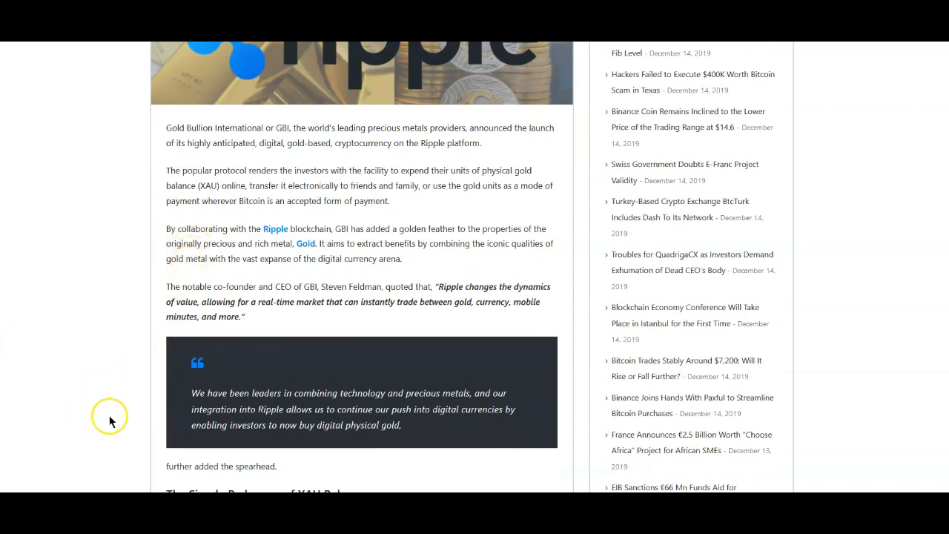
mouse_move(140, 303)
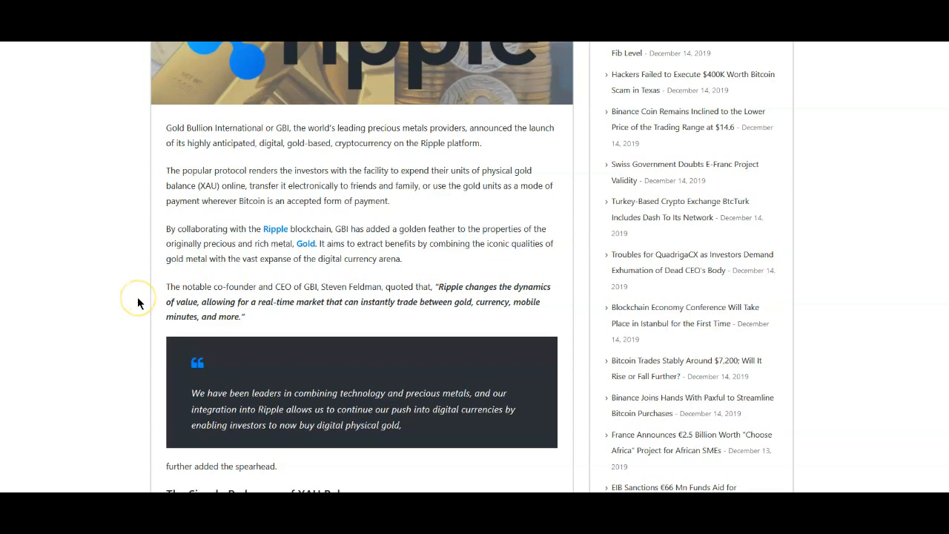
mouse_move(137, 305)
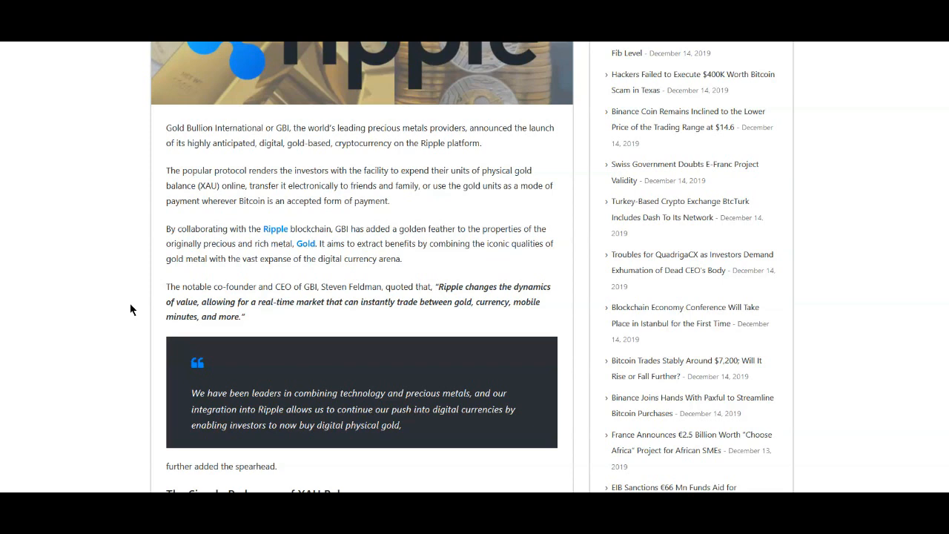
click(130, 311)
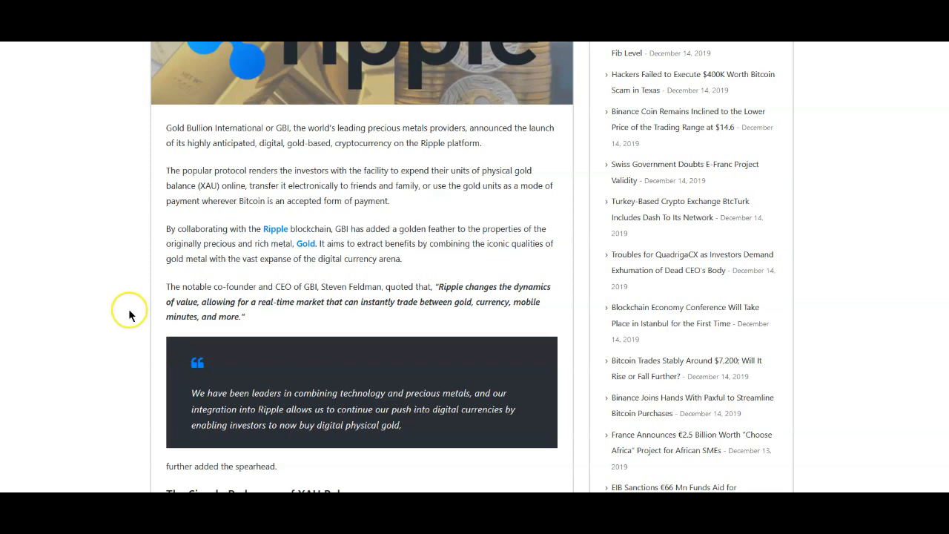
scroll(down, 3)
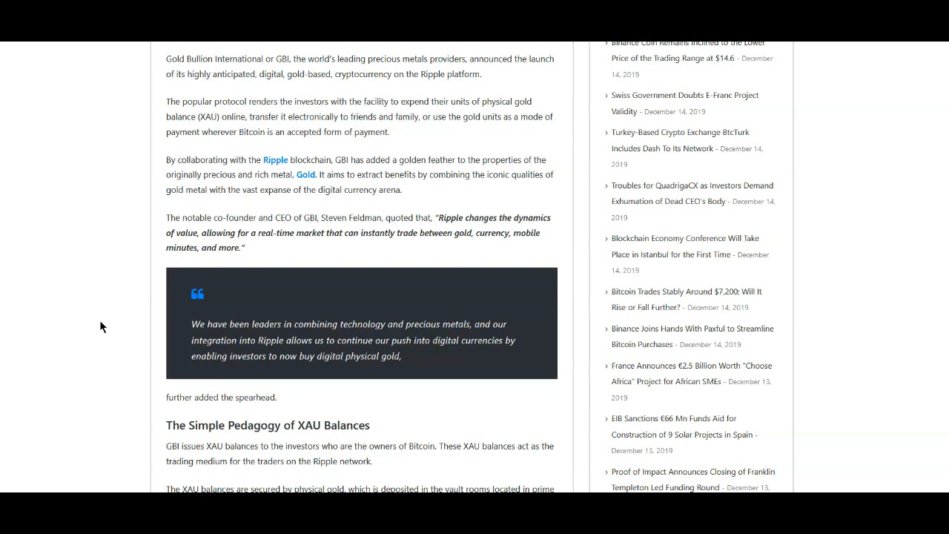
scroll(down, 3)
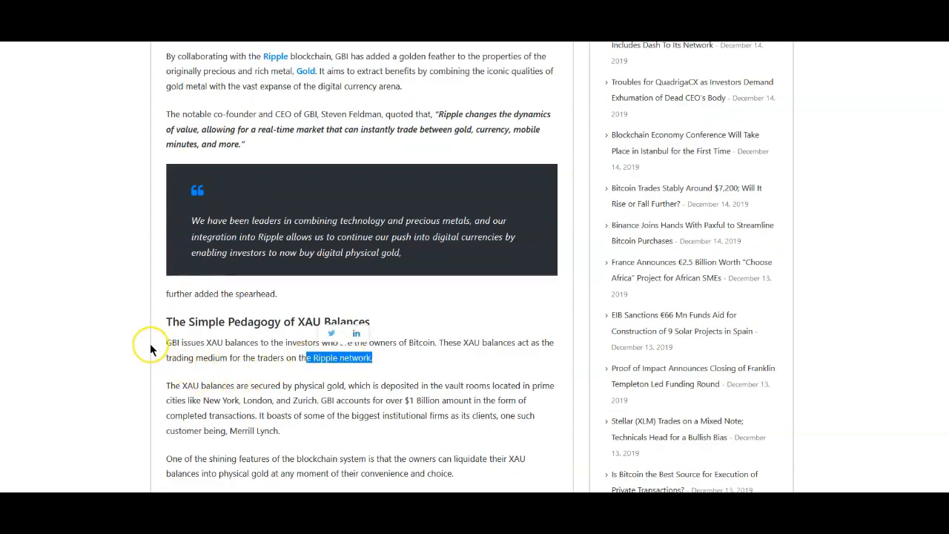
click(165, 350)
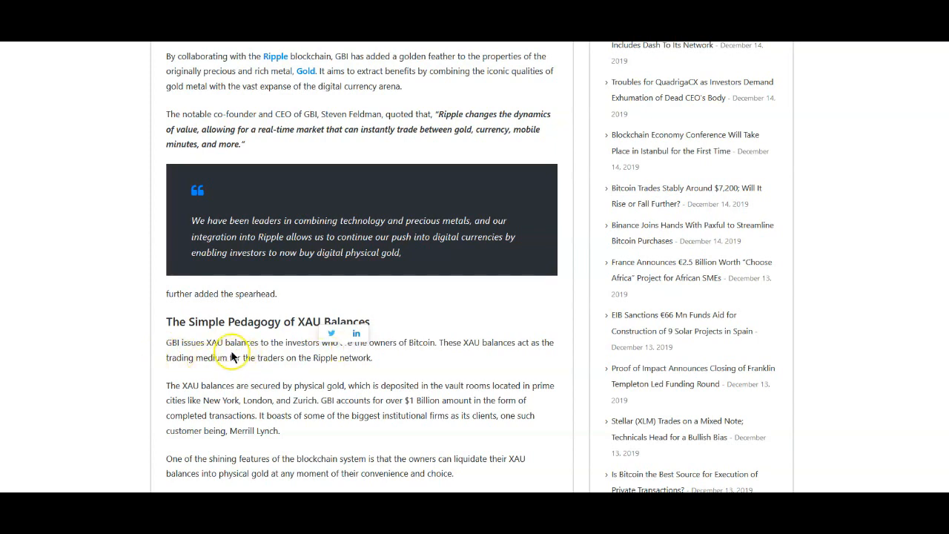
mouse_move(365, 361)
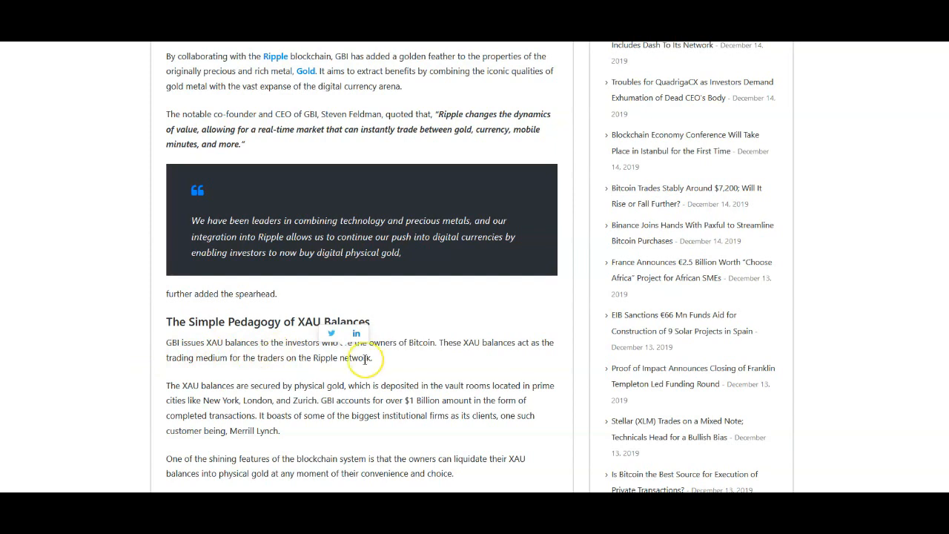
mouse_move(359, 353)
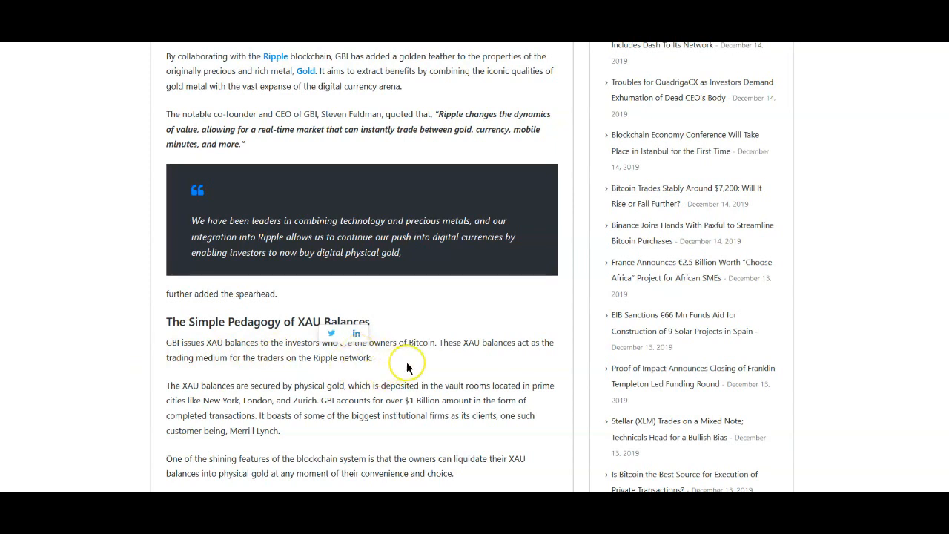
mouse_move(200, 377)
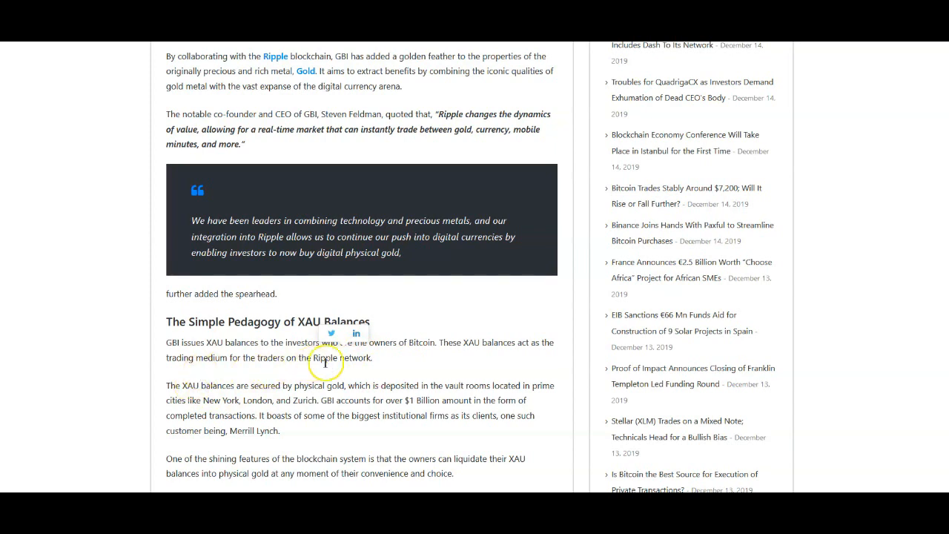
mouse_move(359, 338)
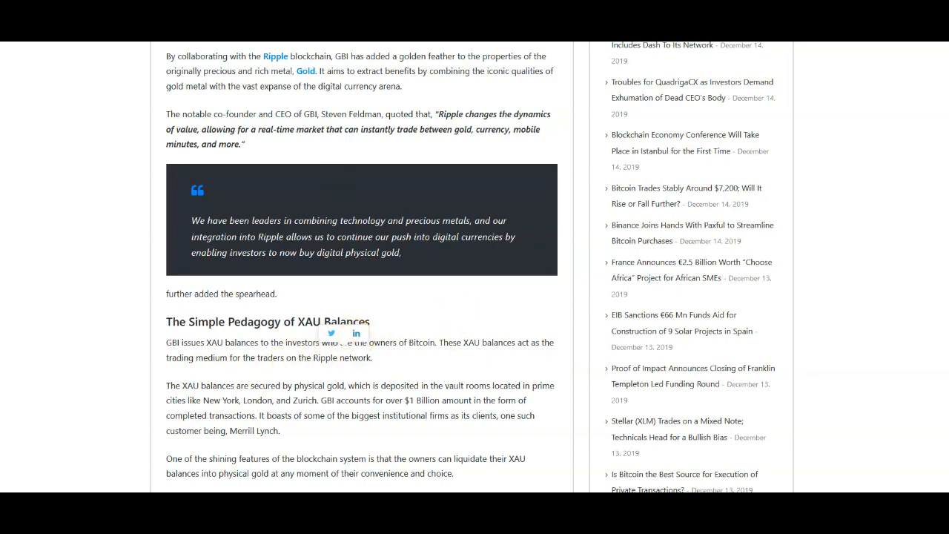
scroll(down, 3)
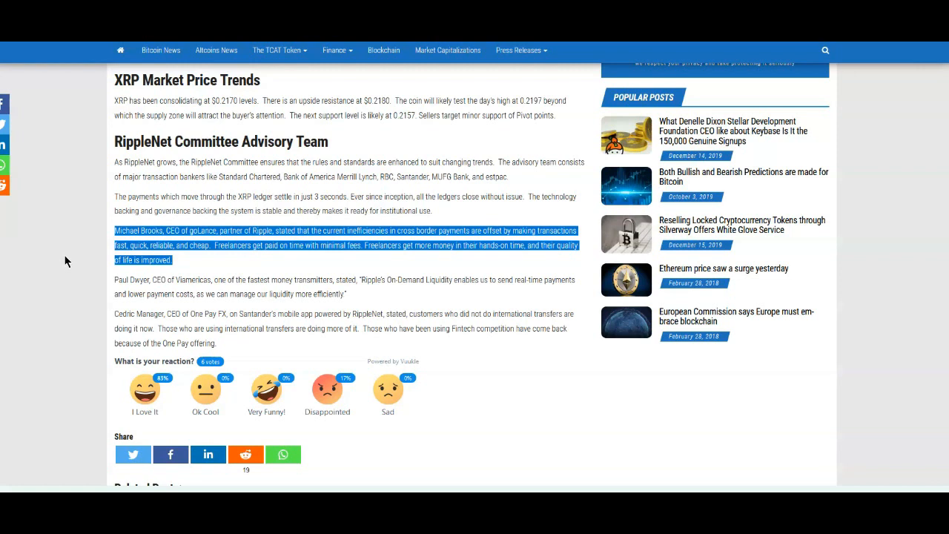
mouse_move(132, 294)
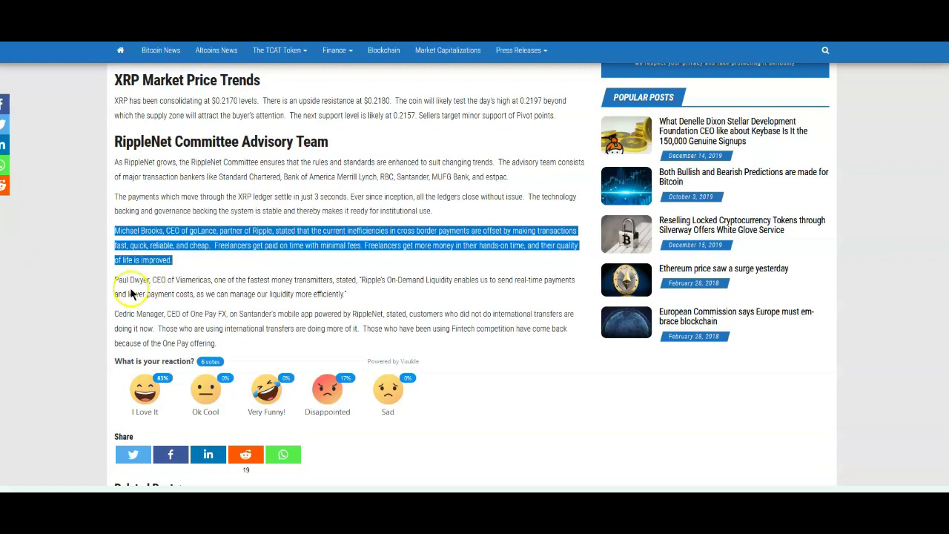
mouse_move(104, 287)
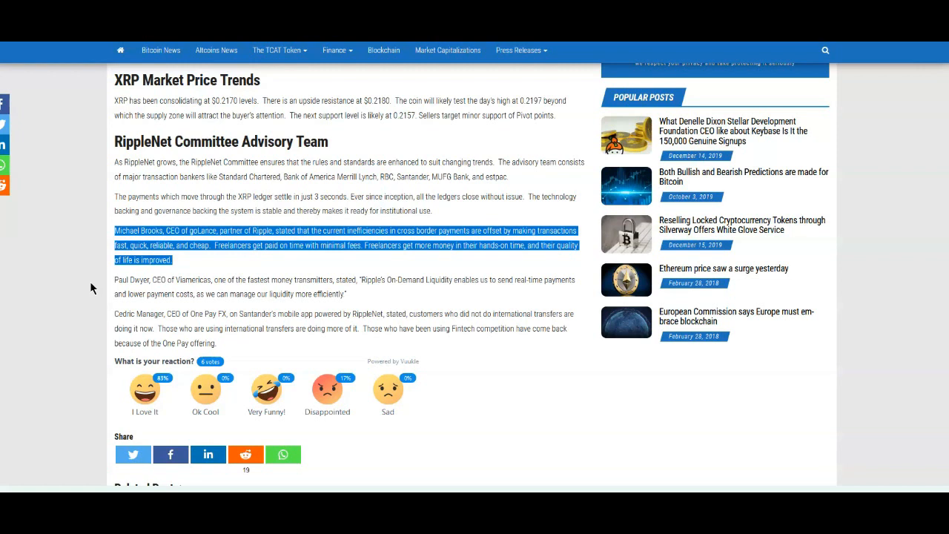
- Switch to the Cryptopolitan article on the CFPB acknowledging Ripple's rise
click(525, 50)
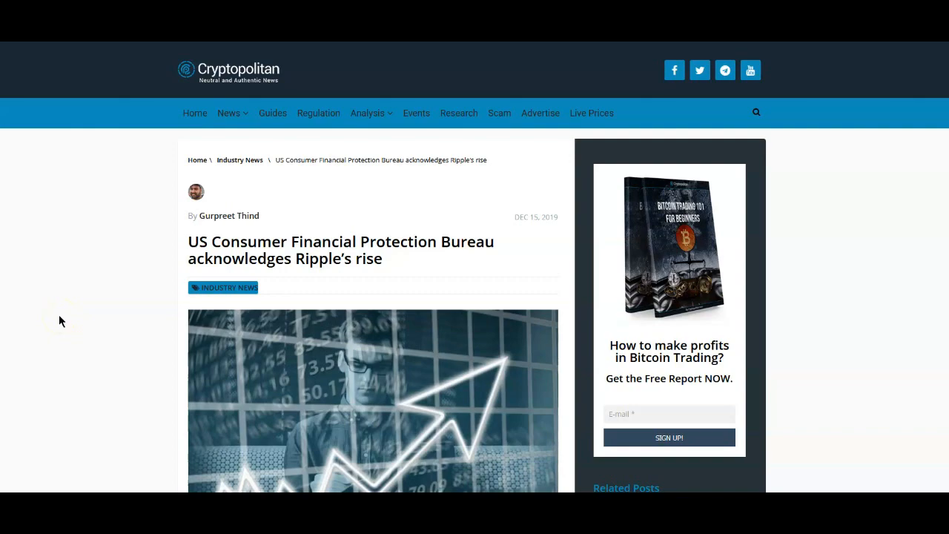
- Scroll the Cryptopolitan article down to the highlighted Ripple (XRP) and SWIFT passage
scroll(down, 3)
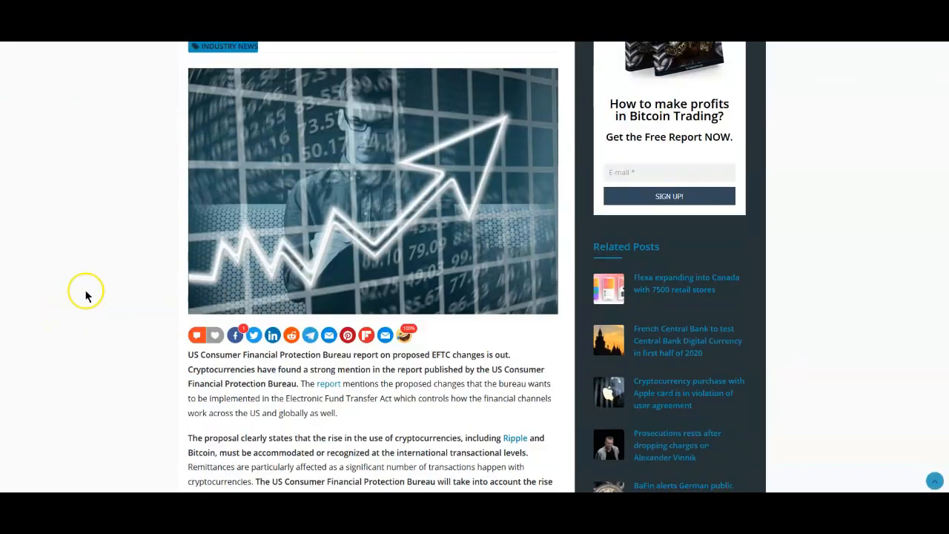
scroll(down, 3)
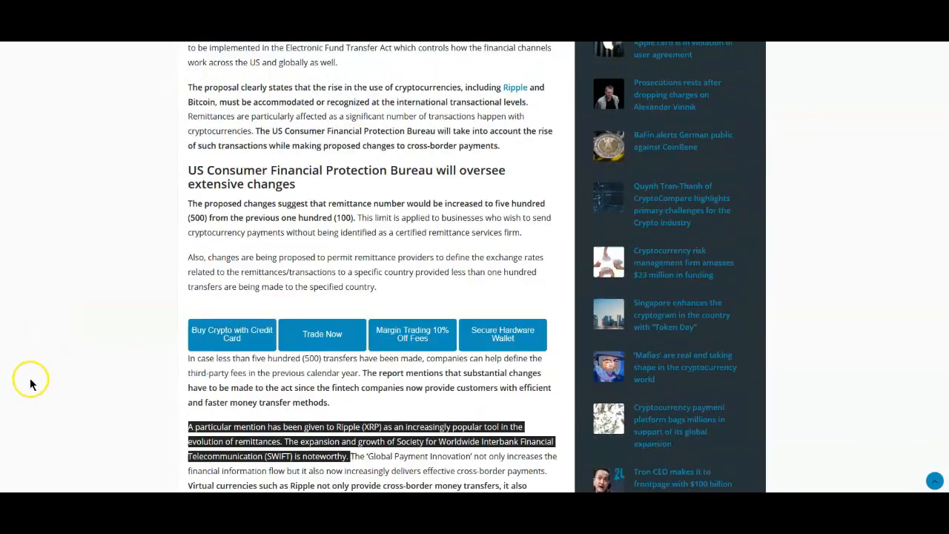
scroll(down, 3)
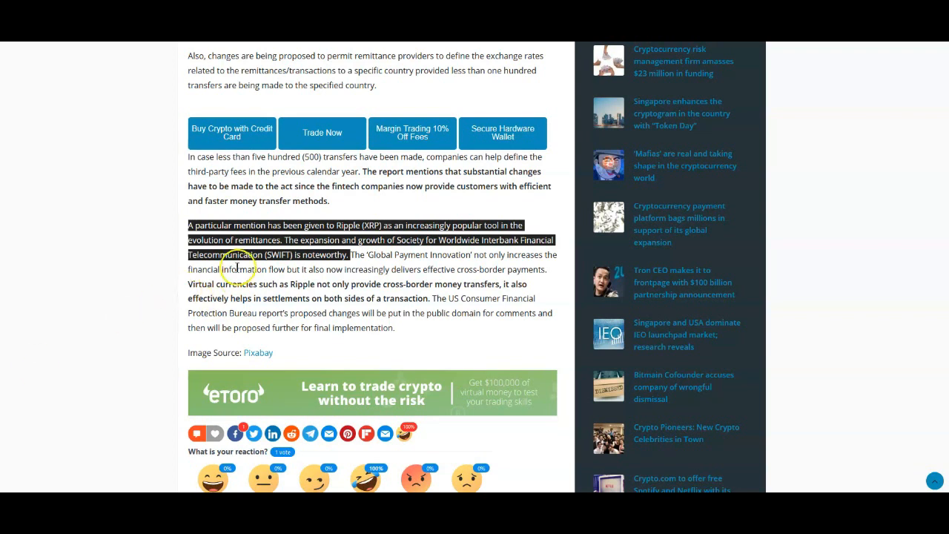
mouse_move(130, 297)
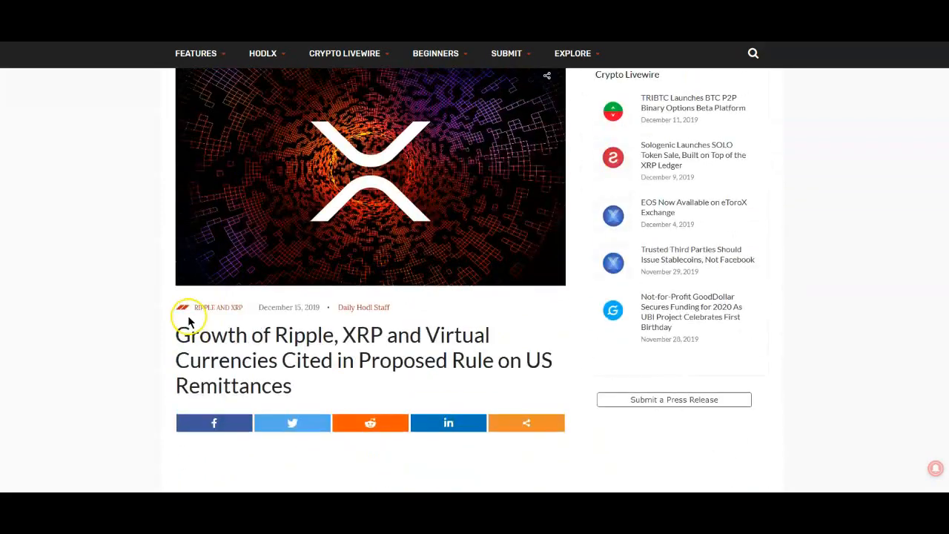
- Scroll the remittances-rule article to the orange-highlighted SWIFT, Ripple and XRP paragraph
scroll(down, 3)
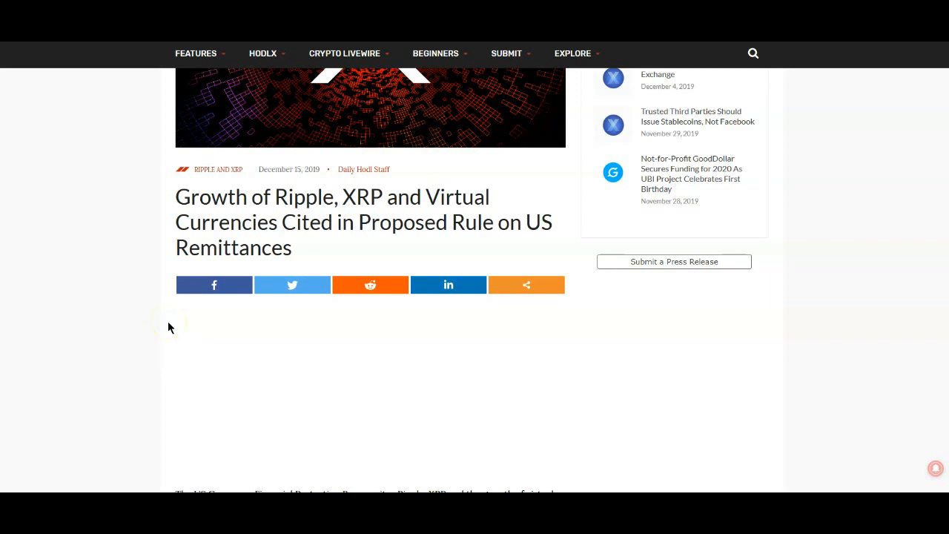
mouse_move(172, 299)
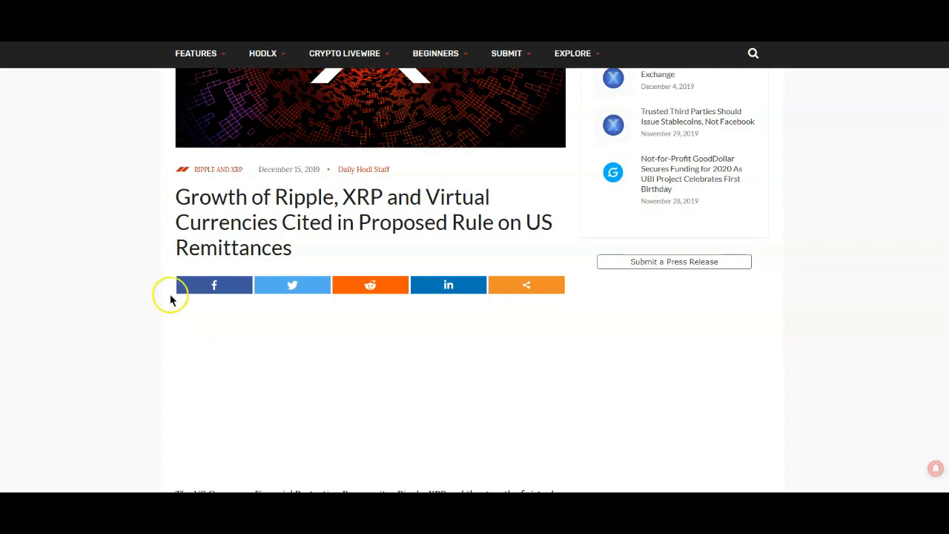
scroll(down, 3)
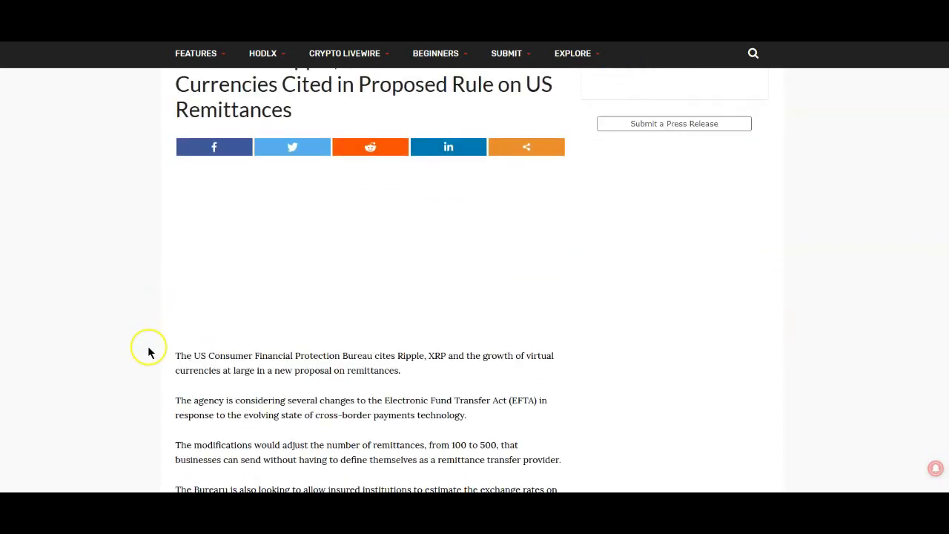
scroll(down, 3)
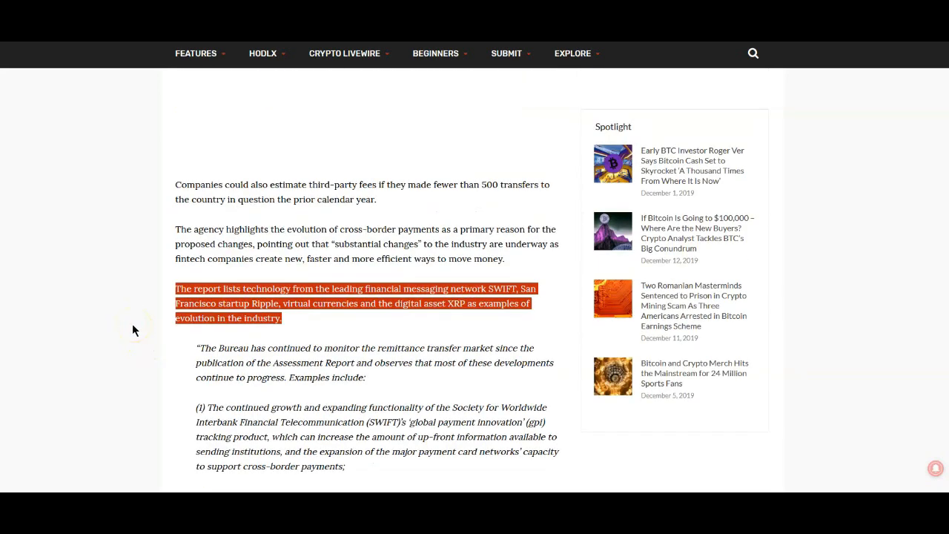
- Read on past the SWIFT, Ripple and XRP sentence to the Bureau's numbered examples of fintech remittance developments
scroll(down, 3)
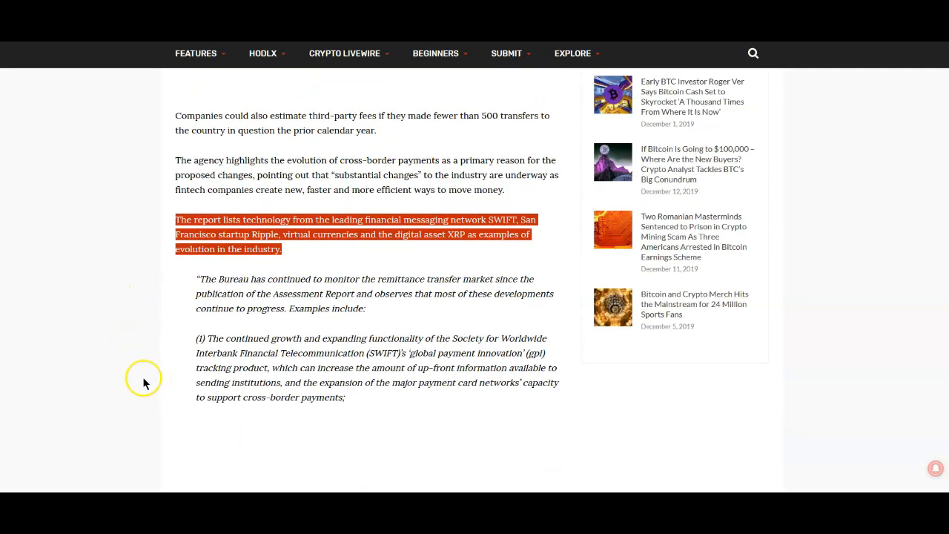
mouse_move(86, 320)
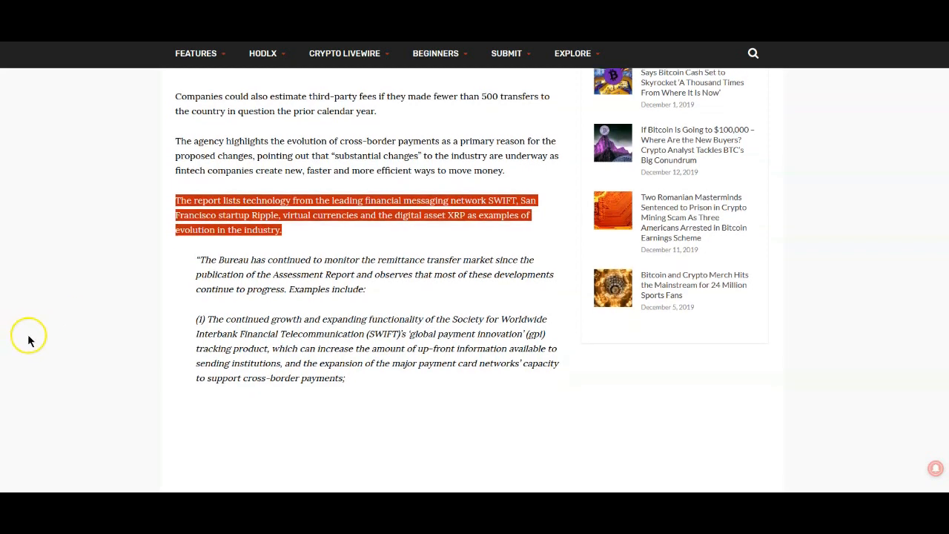
scroll(down, 3)
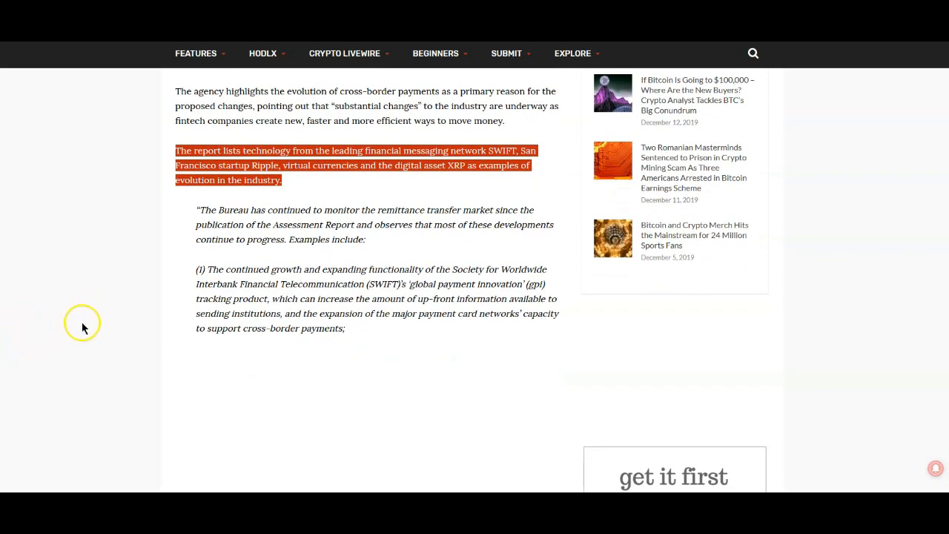
mouse_move(95, 324)
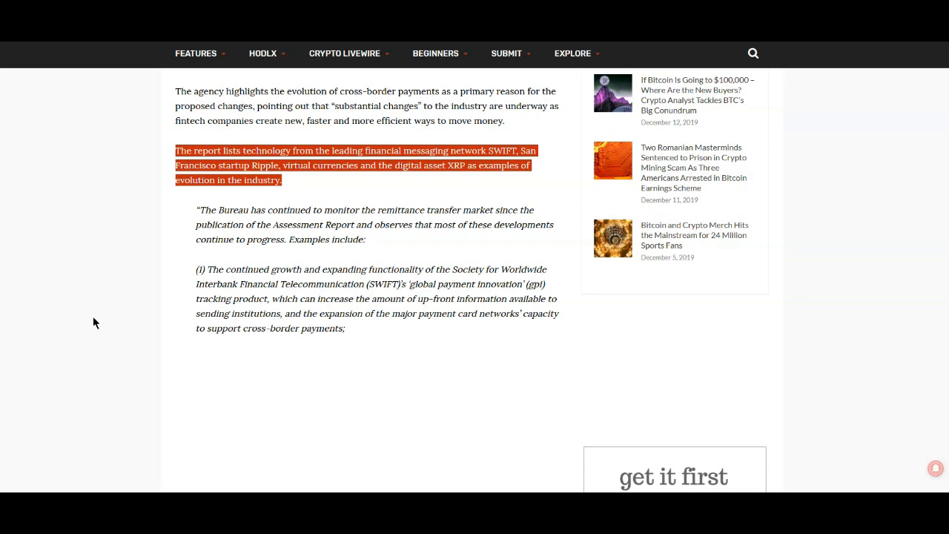
scroll(down, 3)
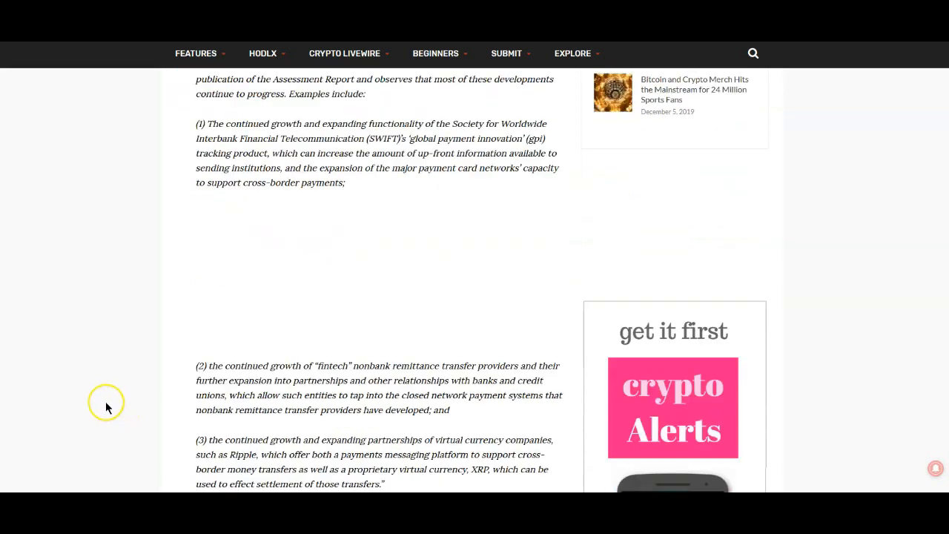